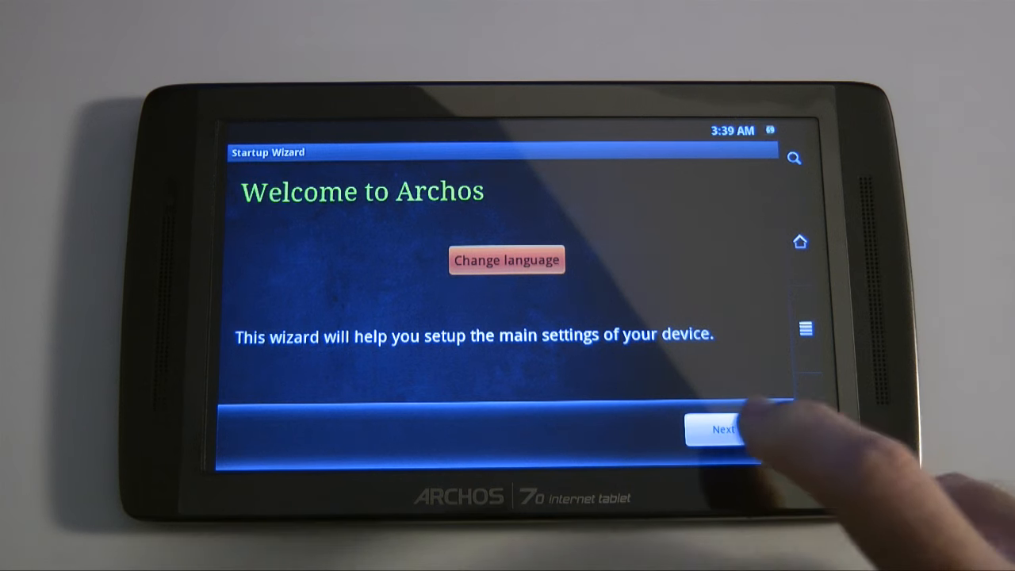
Step: Accept the welcome and legal notice, keeping the default time zone and automatic clock
{"action": "left_click", "coordinate": [717, 430]}
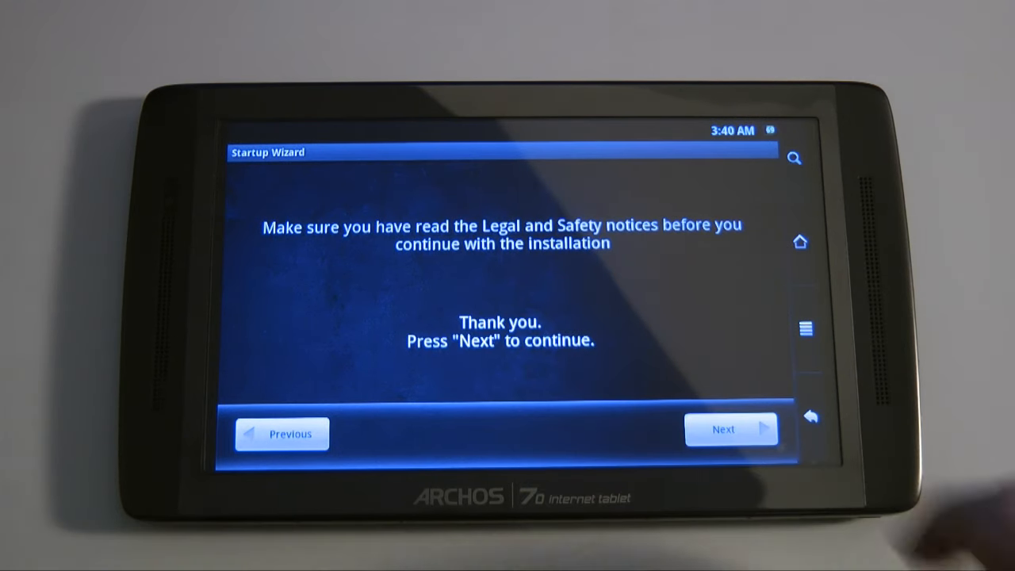
{"action": "left_click", "coordinate": [730, 428]}
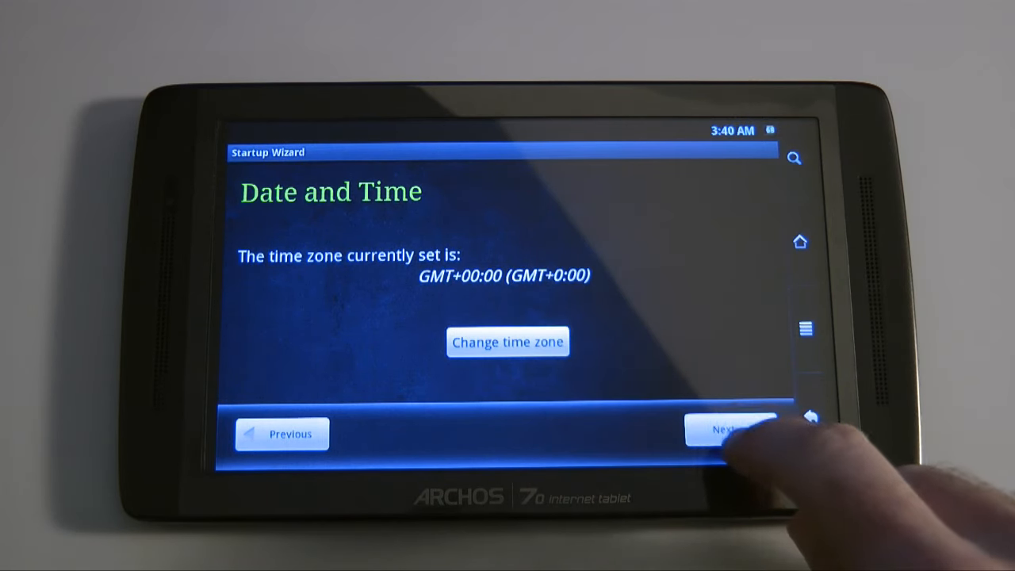
{"action": "left_click", "coordinate": [730, 433]}
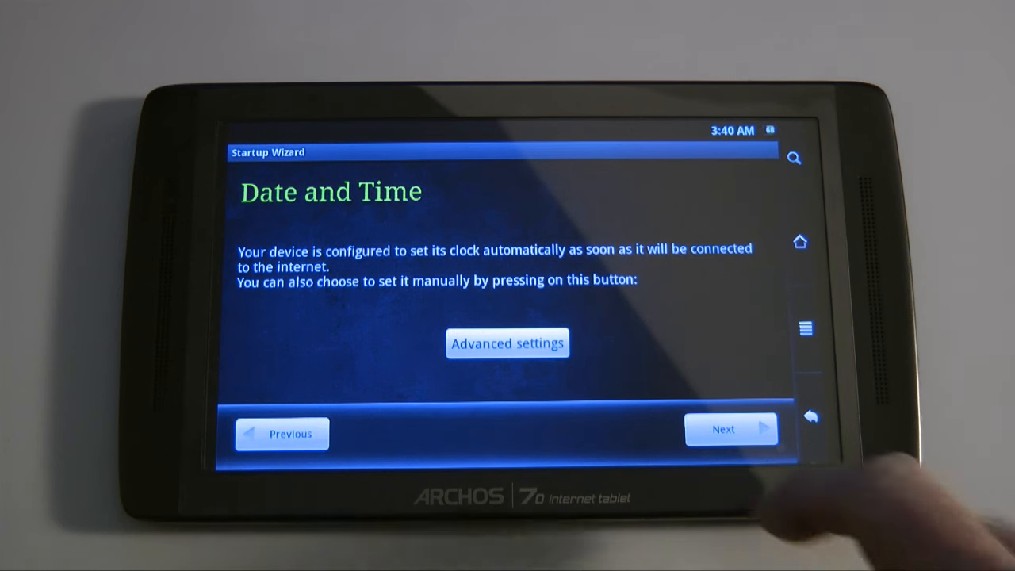
{"action": "left_click", "coordinate": [729, 428]}
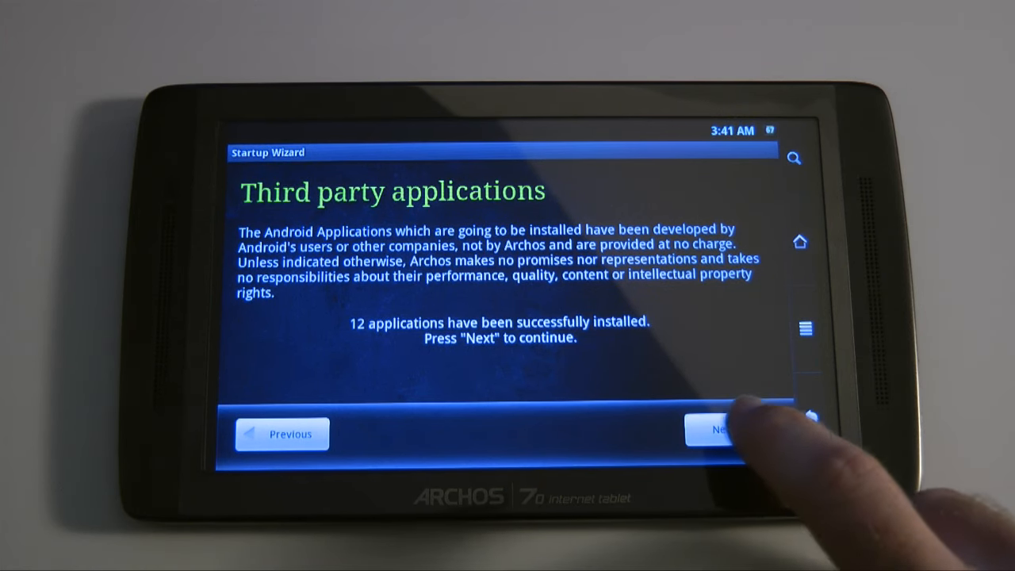
Step: Continue past the third-party applications and in-store demo mode pages
{"action": "left_click", "coordinate": [717, 432]}
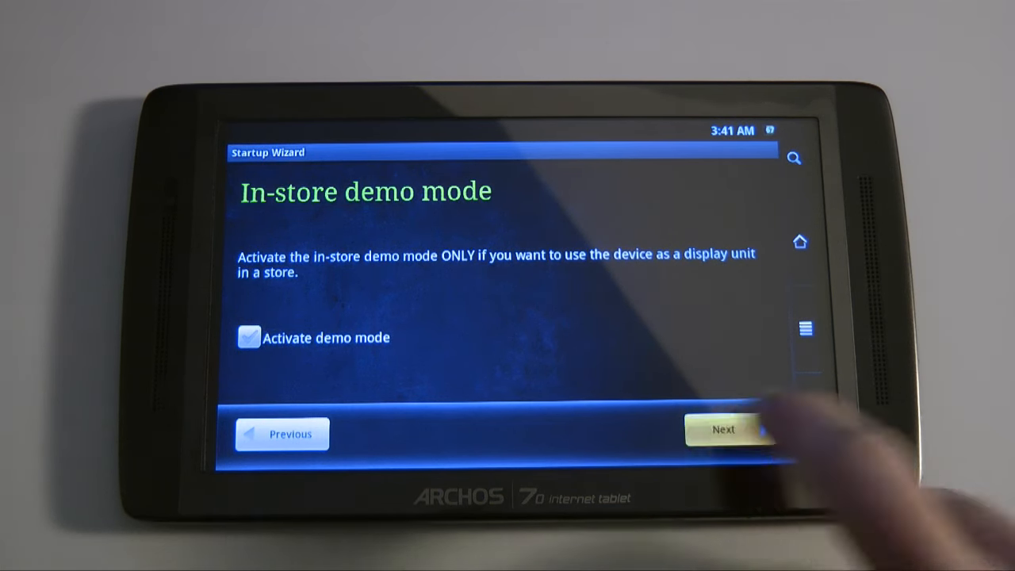
{"action": "left_click", "coordinate": [723, 429]}
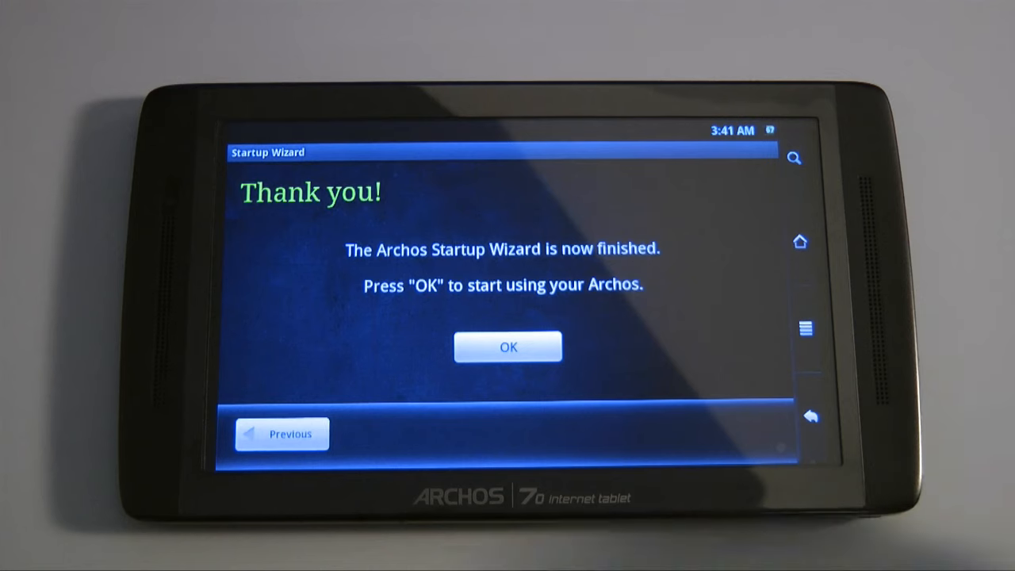
{"action": "left_click", "coordinate": [507, 345]}
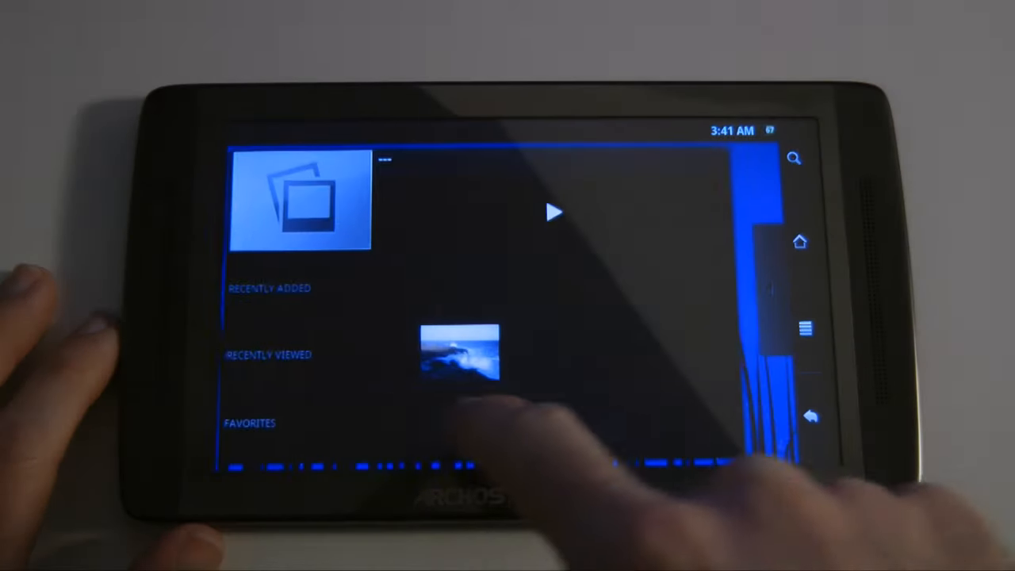
Step: Play the video clip shown in the Gallery's Recently viewed row
{"action": "left_click", "coordinate": [799, 241]}
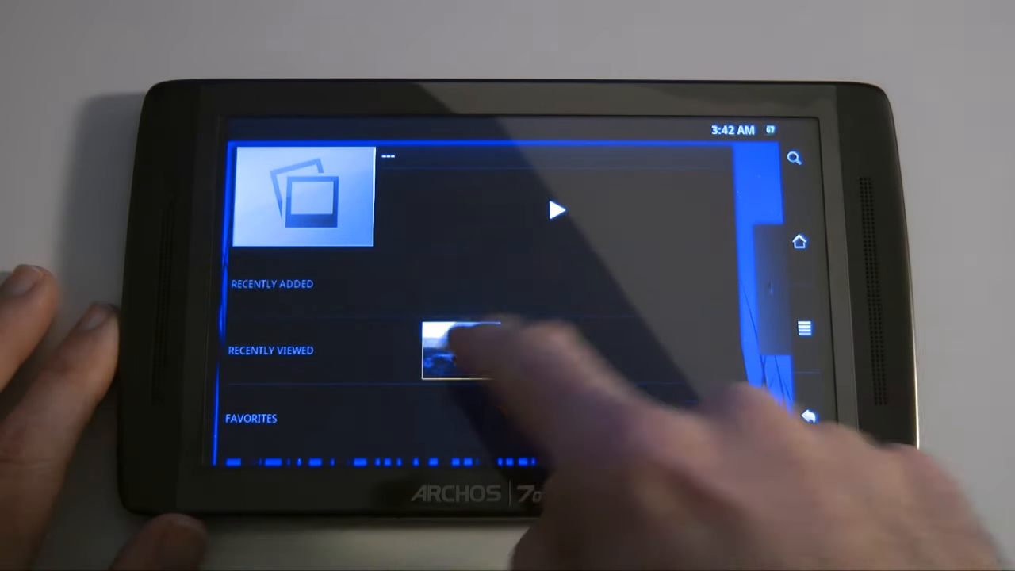
{"action": "left_click", "coordinate": [460, 357]}
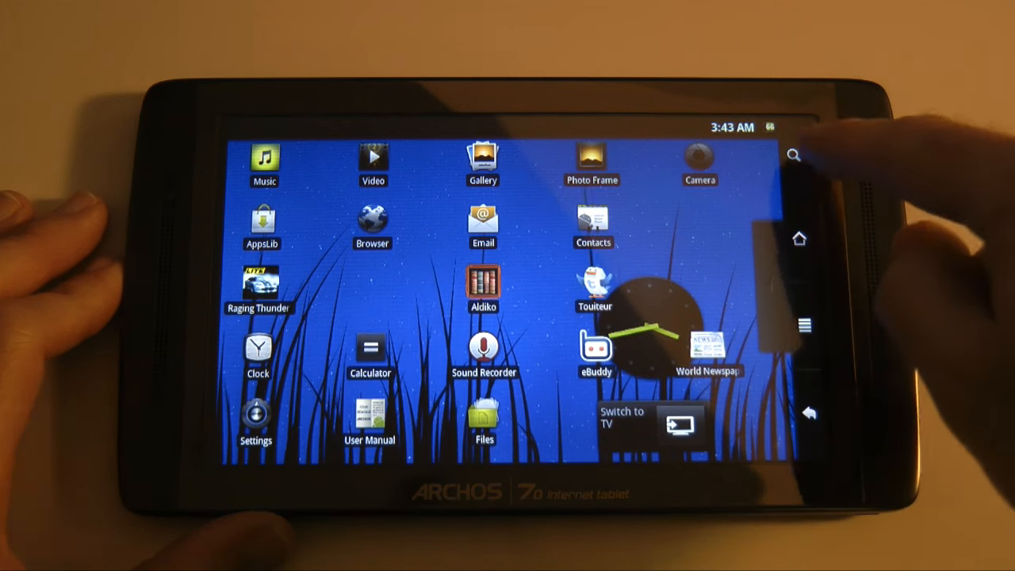
Step: View the About device page with model and product key, then return to the settings list
{"action": "left_click", "coordinate": [802, 325]}
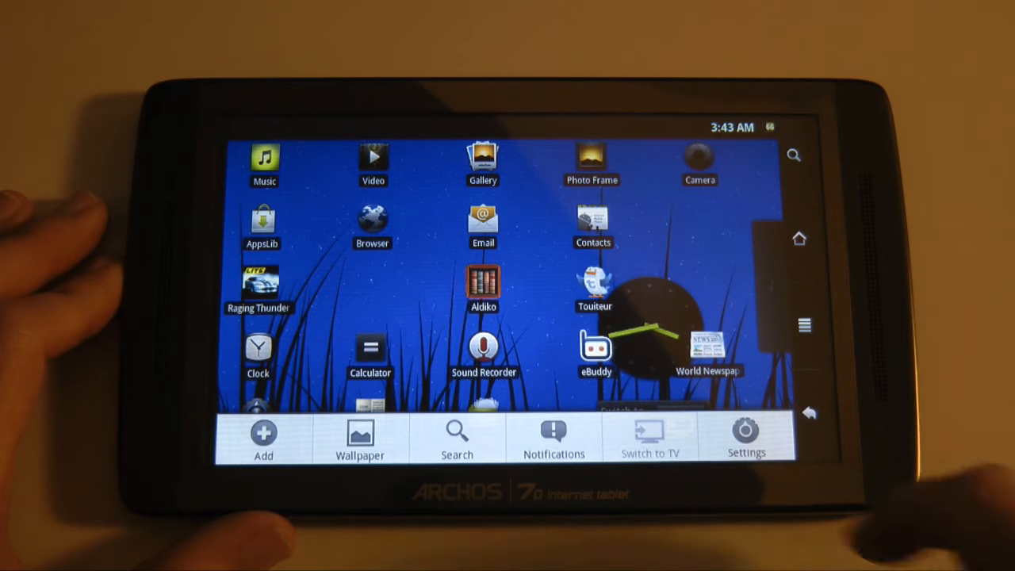
{"action": "left_click", "coordinate": [746, 436]}
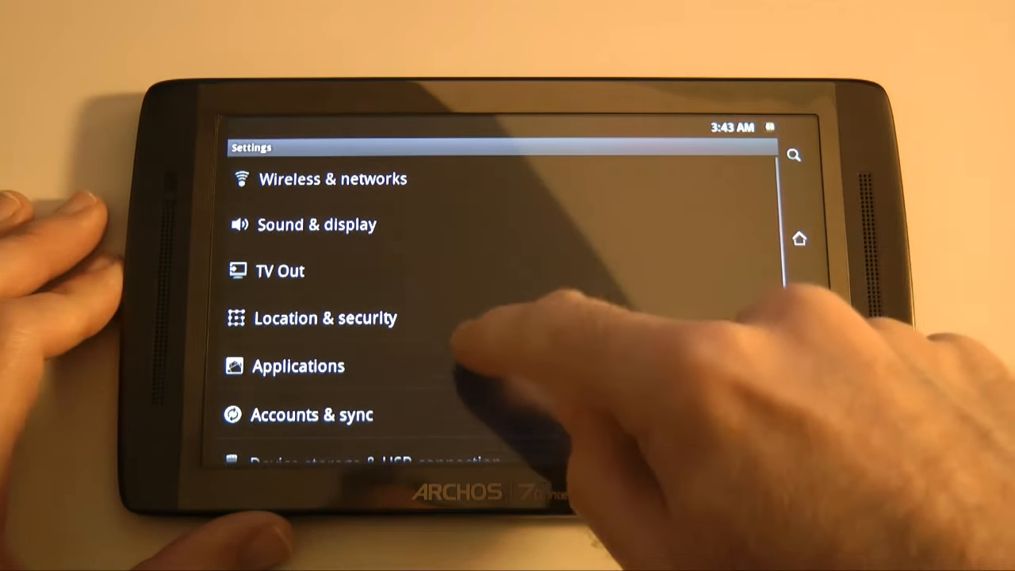
{"action": "scroll", "scroll_direction": "down", "scroll_amount": 3}
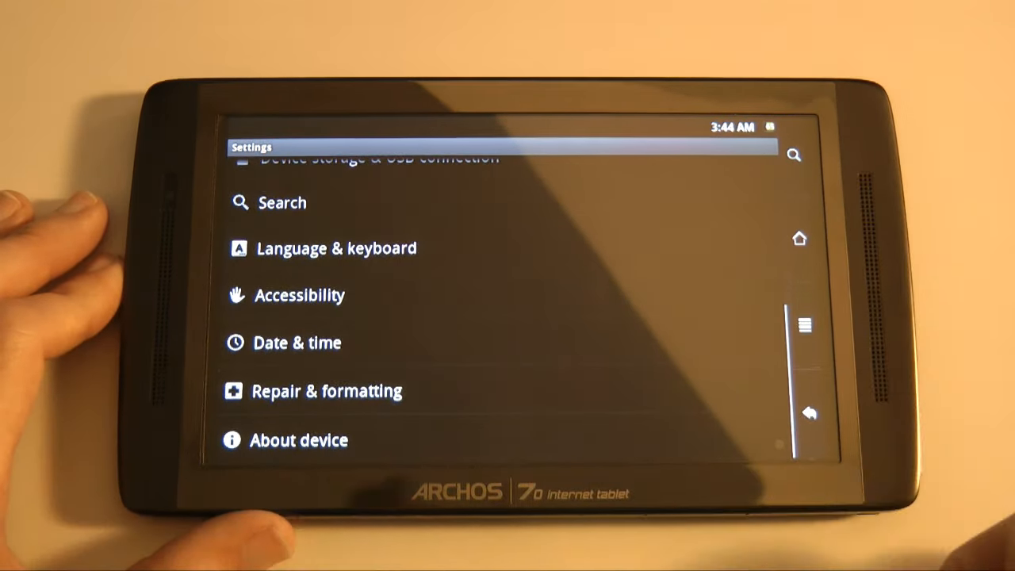
{"action": "left_click", "coordinate": [298, 440]}
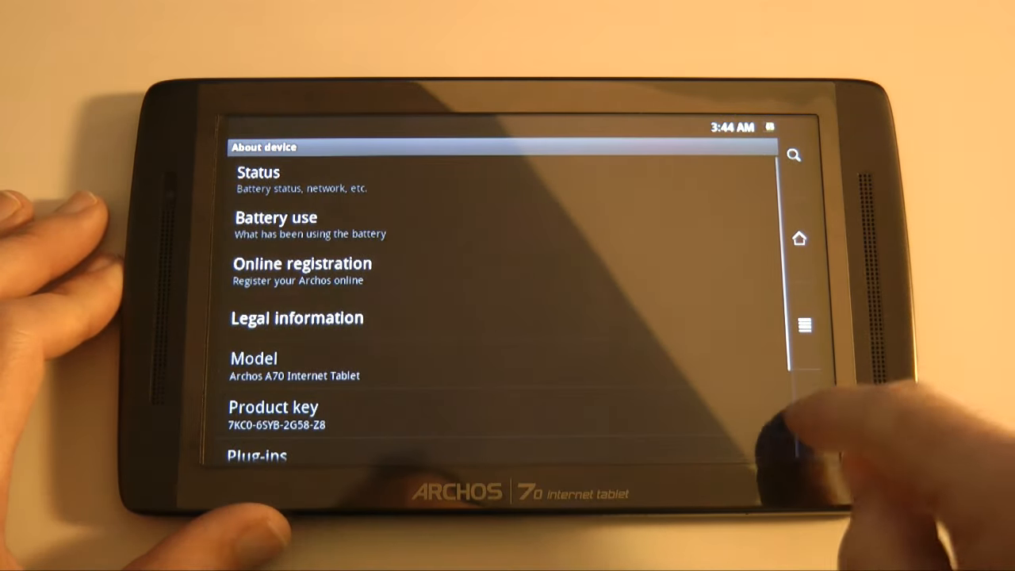
{"action": "left_click", "coordinate": [805, 413]}
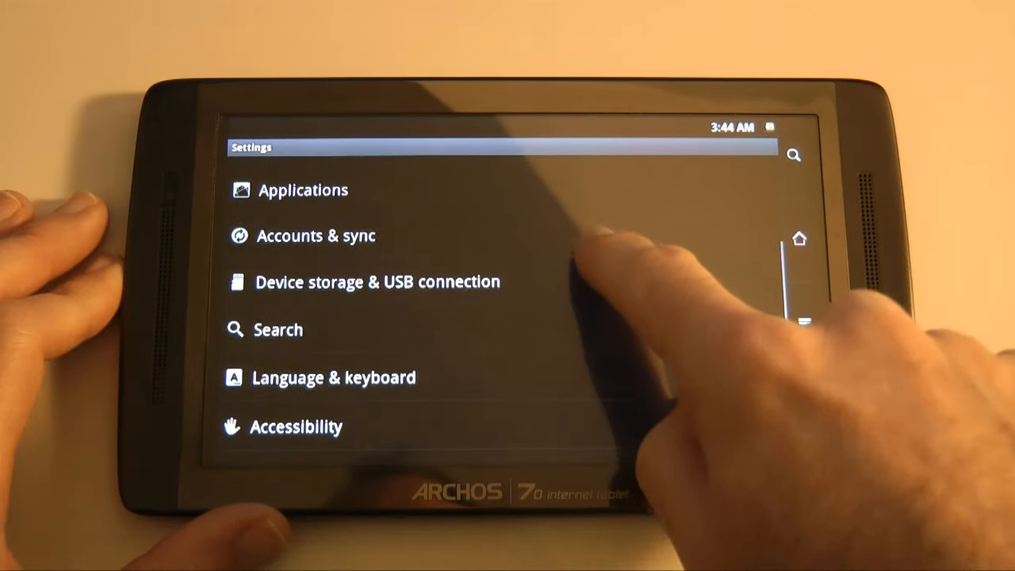
{"action": "scroll", "scroll_direction": "down", "scroll_amount": 3}
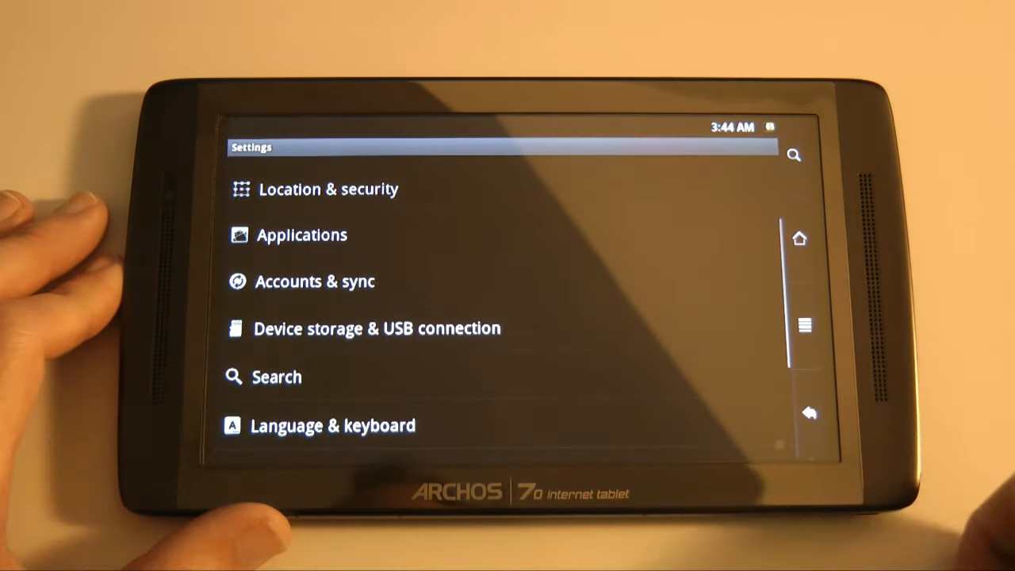
Step: Review total and available space under Device storage & USB connection
{"action": "left_click", "coordinate": [376, 327]}
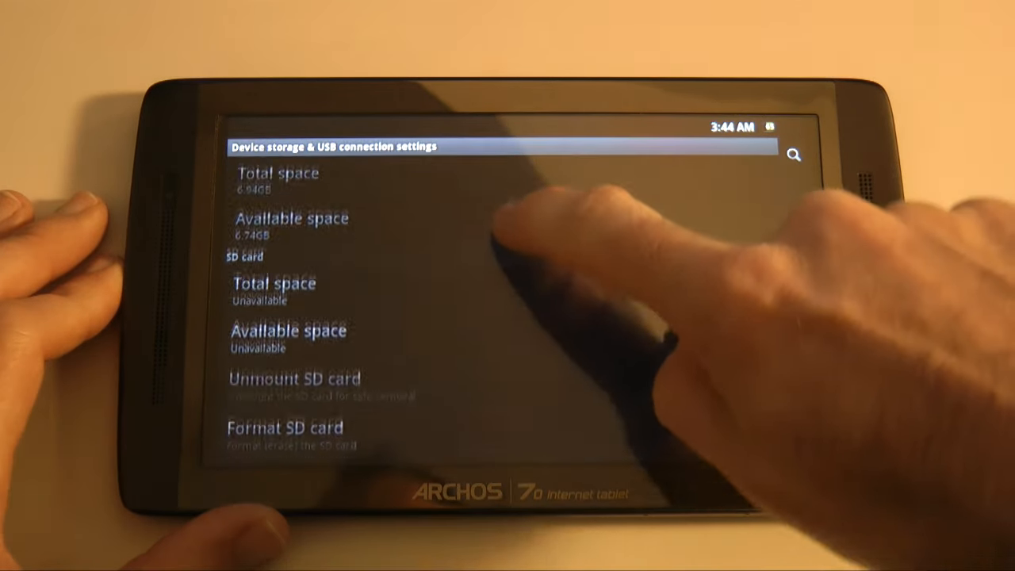
{"action": "scroll", "scroll_direction": "down", "scroll_amount": 3}
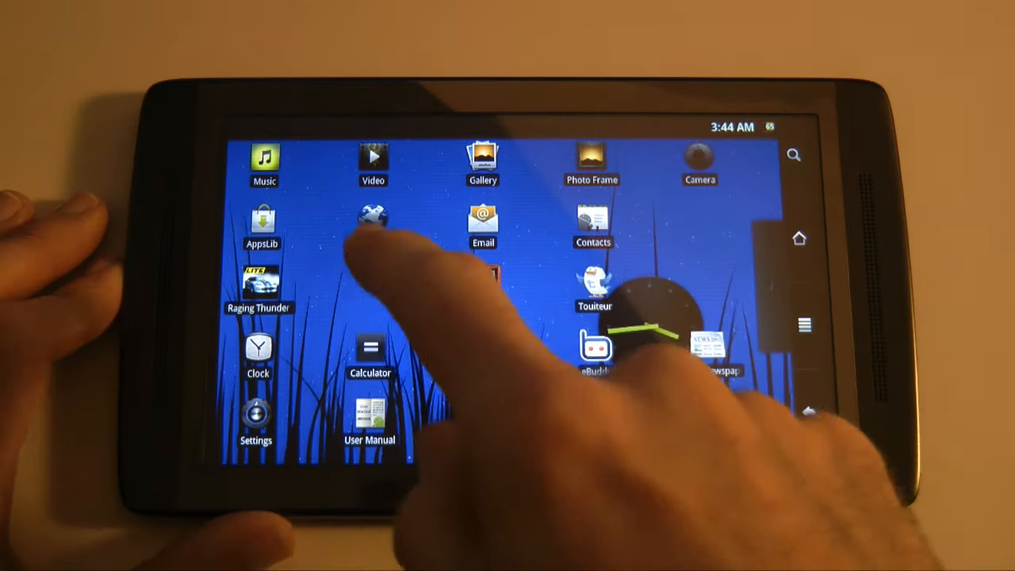
Step: Return to the launcher home screen showing all app shortcuts
{"action": "left_click", "coordinate": [263, 158]}
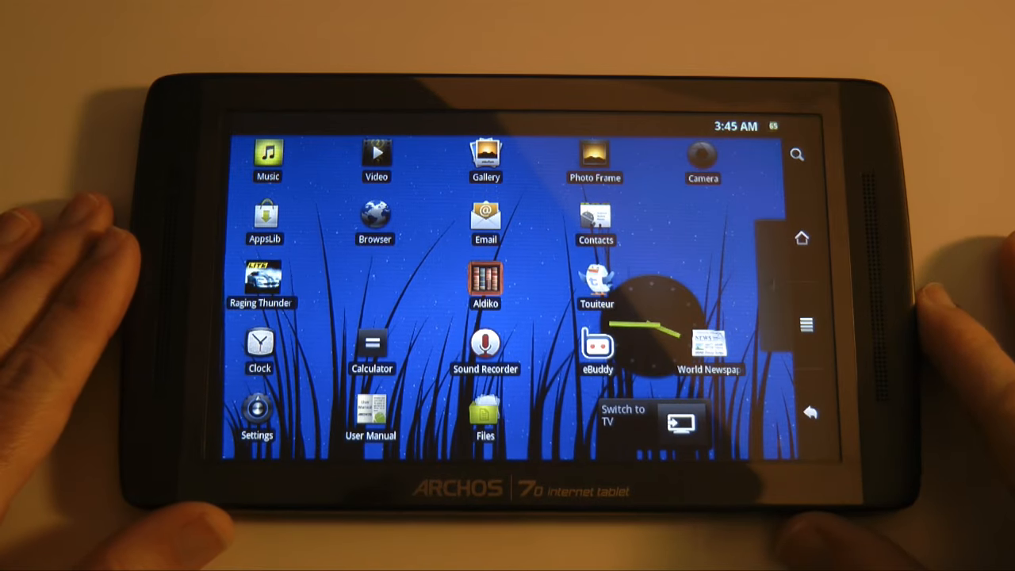
Step: Start playing Big Buck Bunny.avi from the Archos video library
{"action": "left_click", "coordinate": [376, 152]}
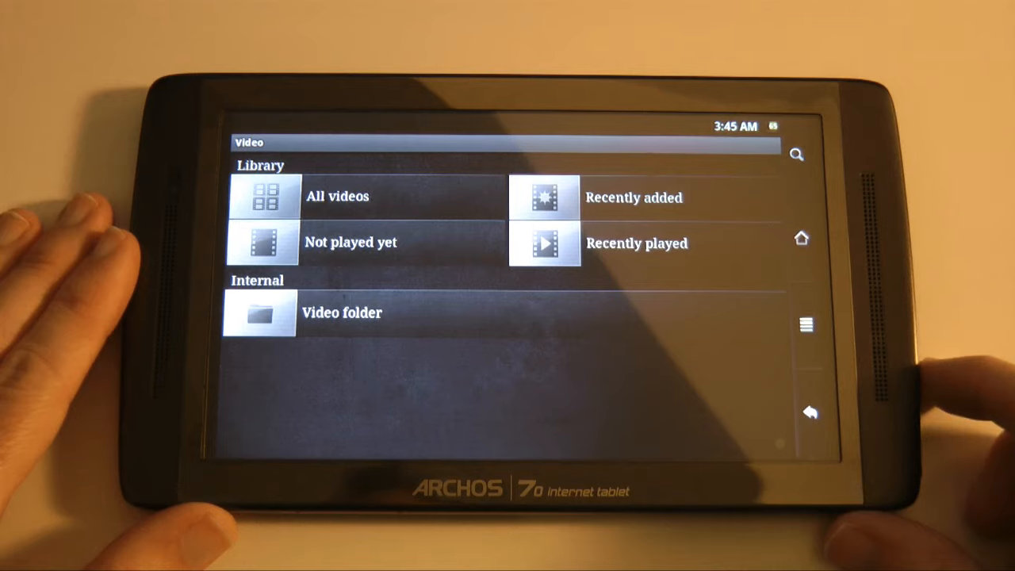
{"action": "left_click", "coordinate": [336, 196]}
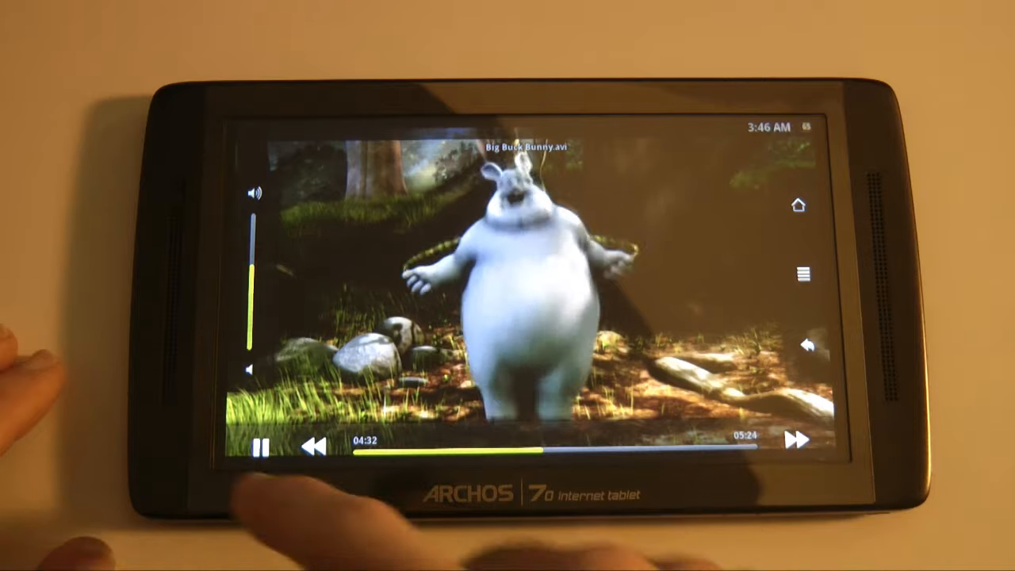
Step: Pause and resume Big Buck Bunny, then leave playback for the home screen
{"action": "left_click", "coordinate": [261, 448]}
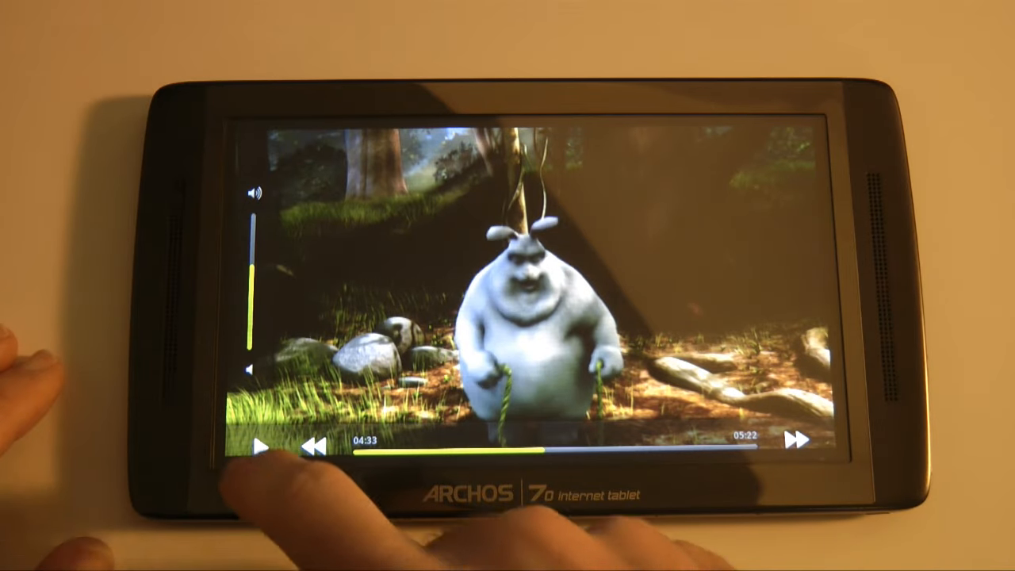
{"action": "left_click", "coordinate": [260, 446]}
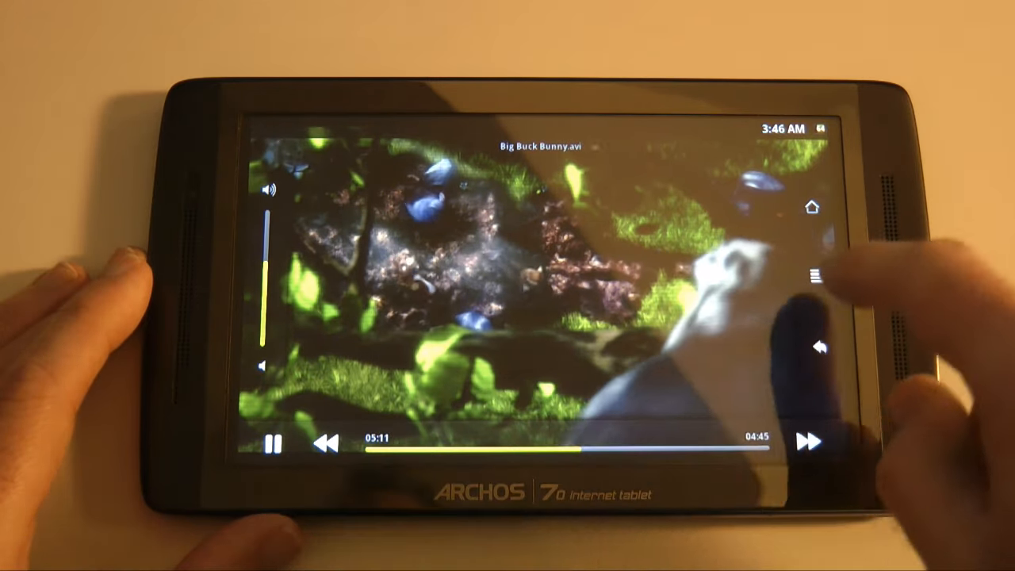
{"action": "left_click", "coordinate": [273, 443]}
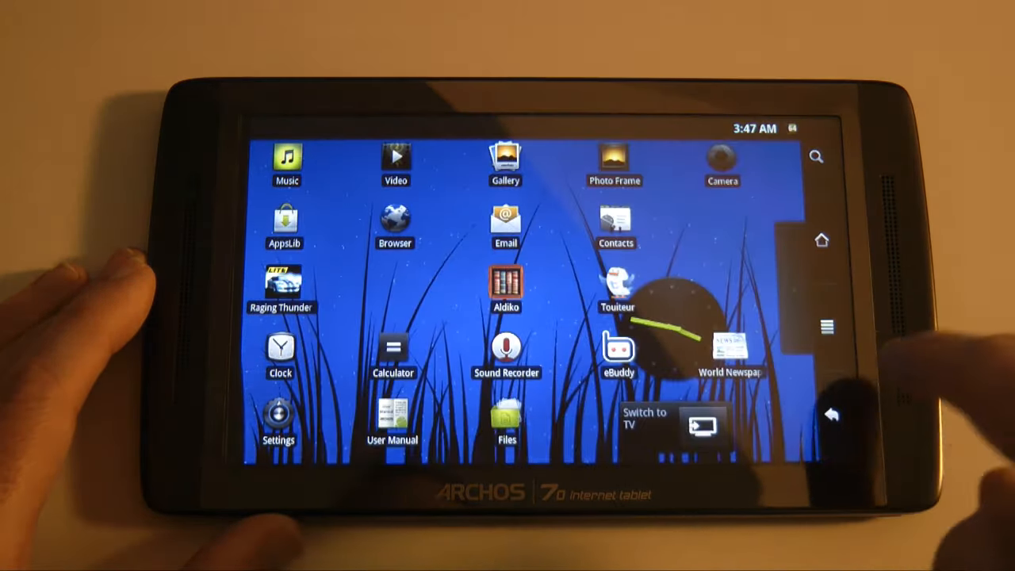
Step: Show the Wi-Fi settings page listing the available secured networks
{"action": "left_click", "coordinate": [277, 420]}
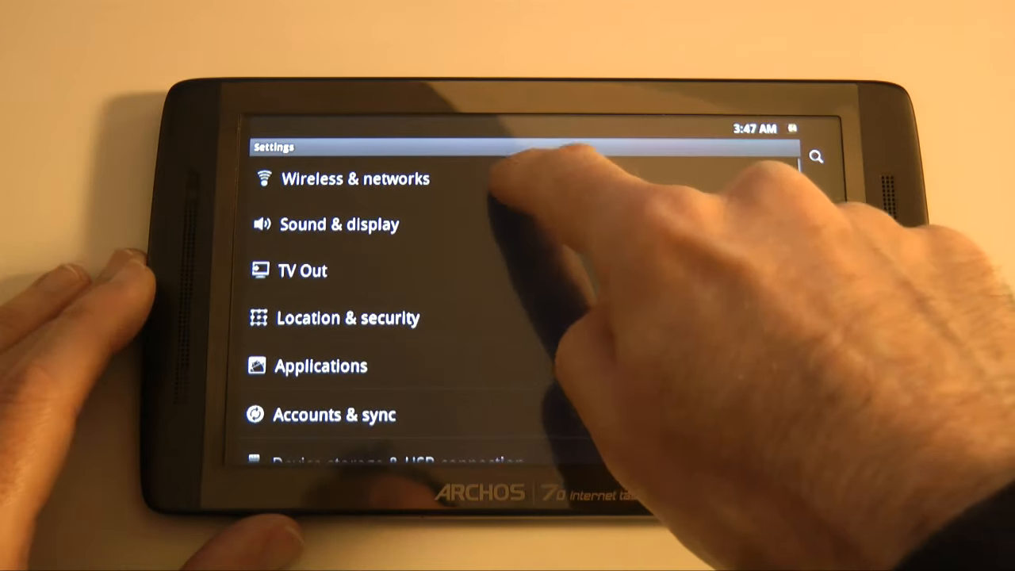
{"action": "left_click", "coordinate": [352, 178]}
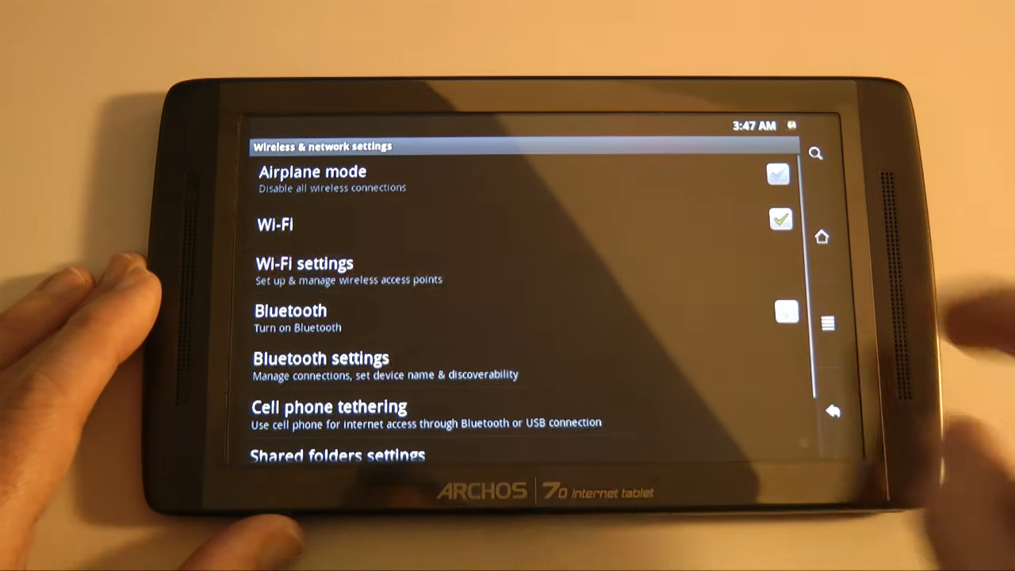
{"action": "left_click", "coordinate": [304, 263]}
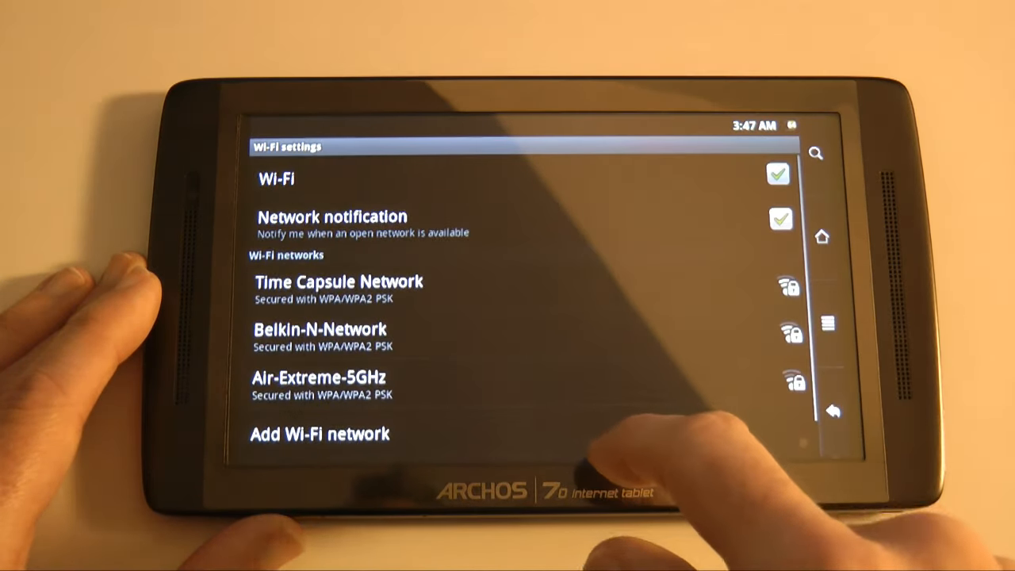
Step: Attempt to join Time Capsule Network, leaving it remembered but disconnected
{"action": "left_click", "coordinate": [336, 285]}
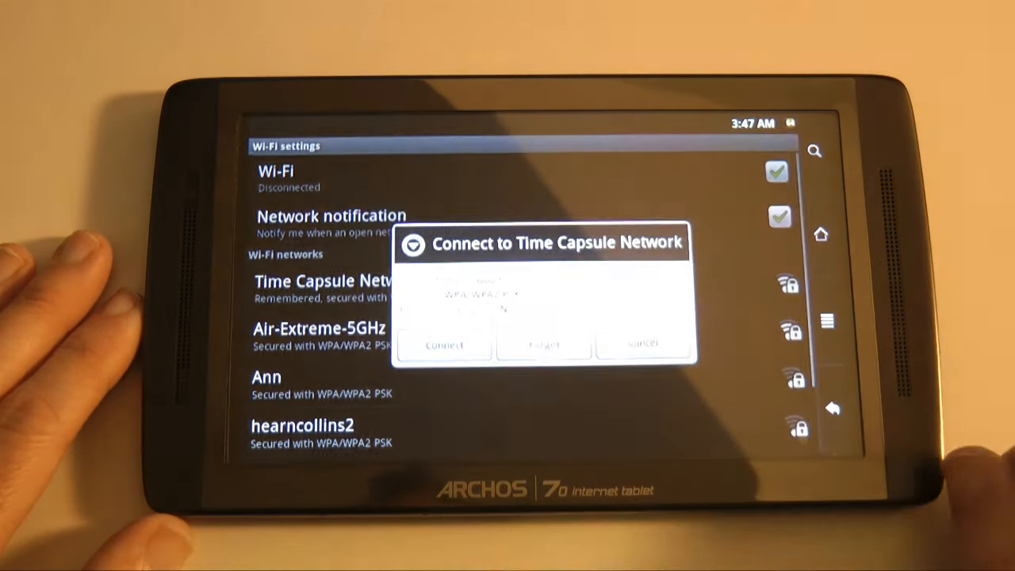
{"action": "left_click", "coordinate": [641, 346]}
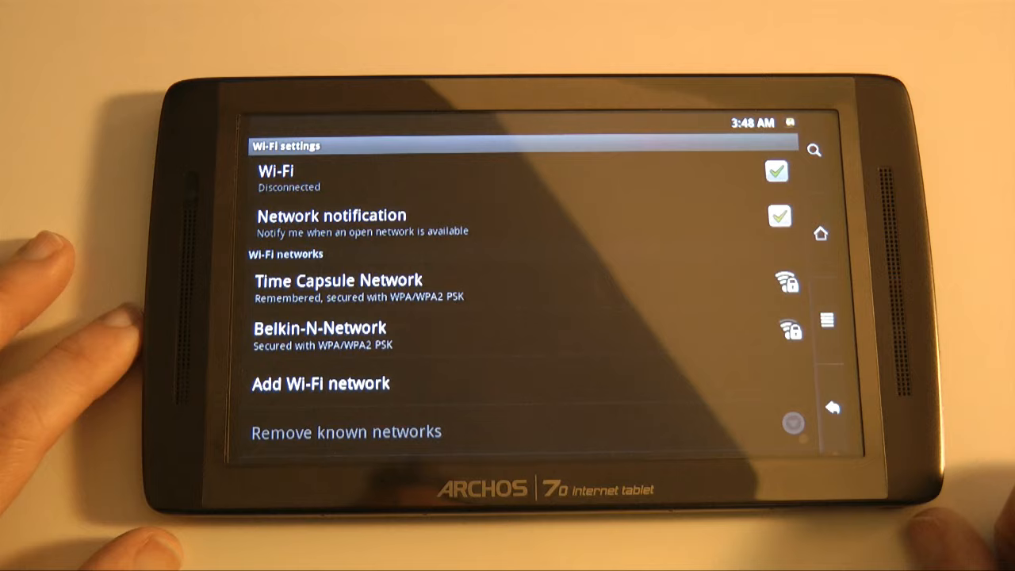
Step: Join Belkin-N-Network with its password, then bring up the browser's address field for typing
{"action": "left_click", "coordinate": [320, 327]}
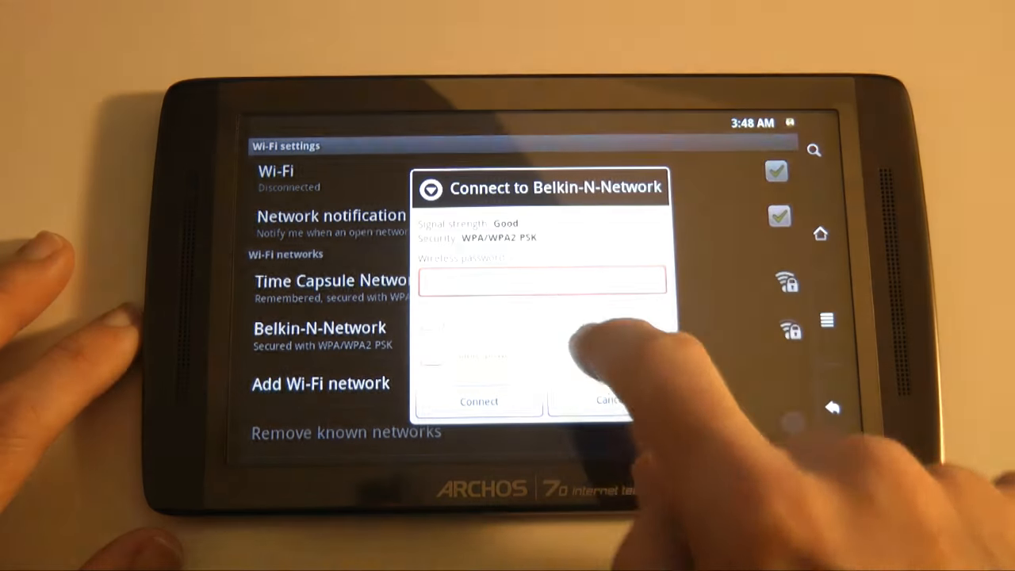
{"action": "left_click", "coordinate": [609, 402]}
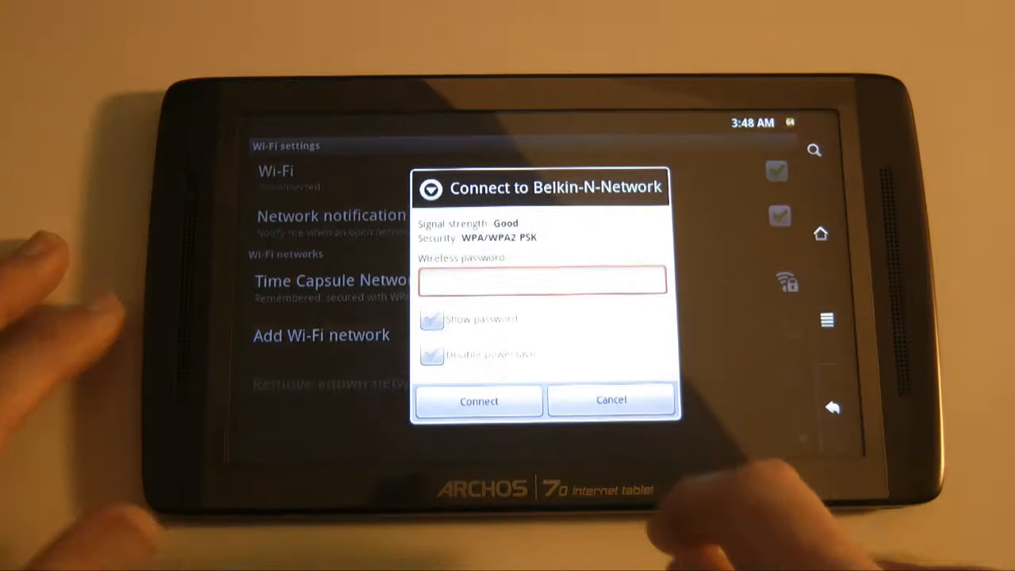
{"action": "left_click", "coordinate": [611, 399]}
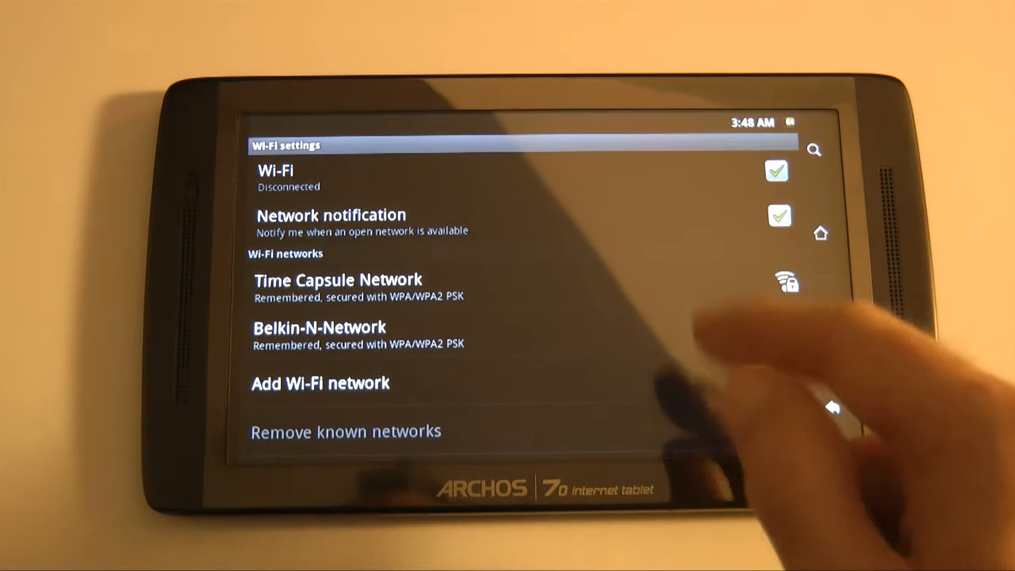
{"action": "left_click", "coordinate": [321, 326]}
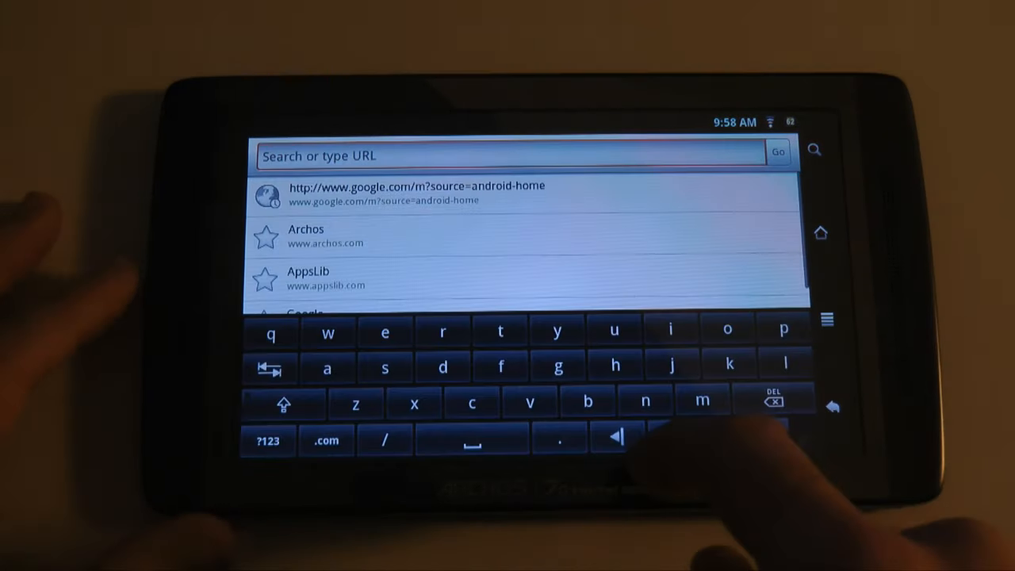
{"action": "type", "text": "wwwg"}
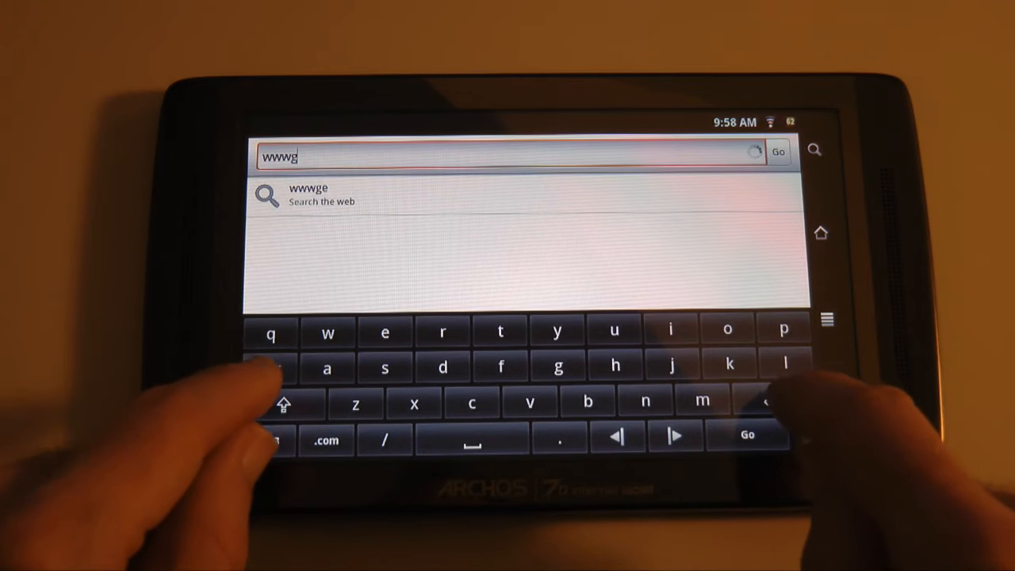
{"action": "key", "text": "BackSpace"}
{"action": "type", "text": ".geekanoids.co.uk"}
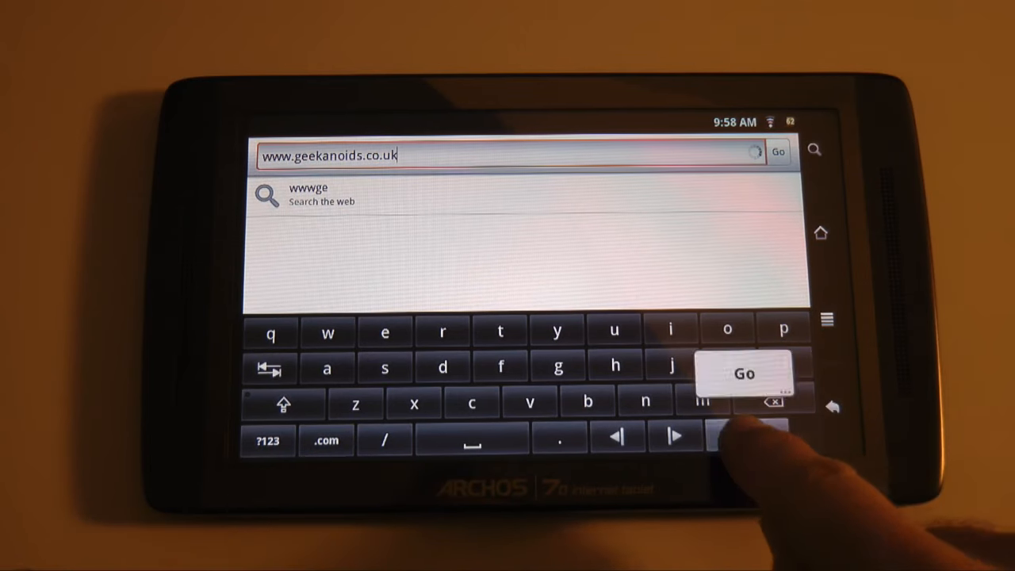
{"action": "left_click", "coordinate": [744, 372]}
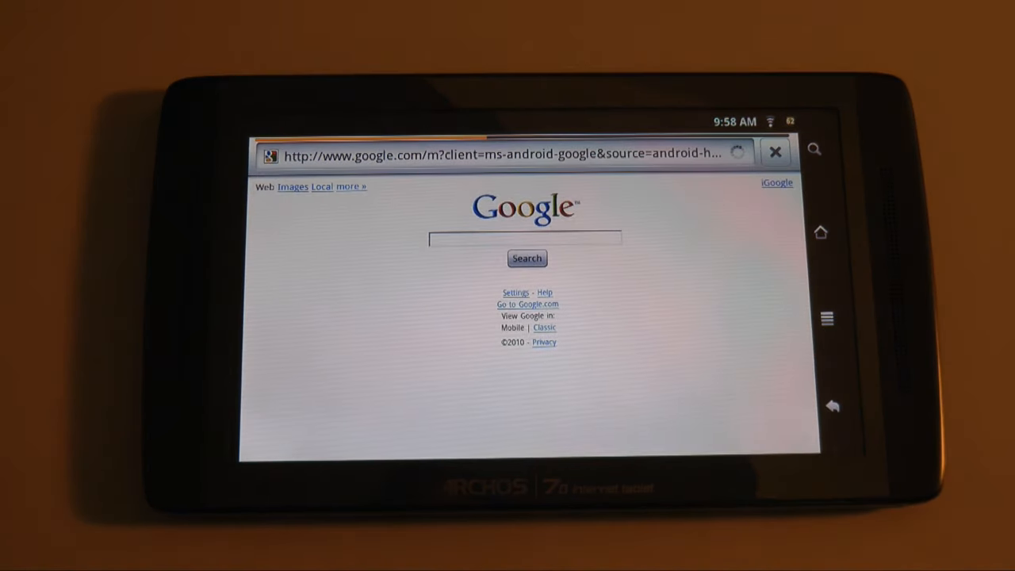